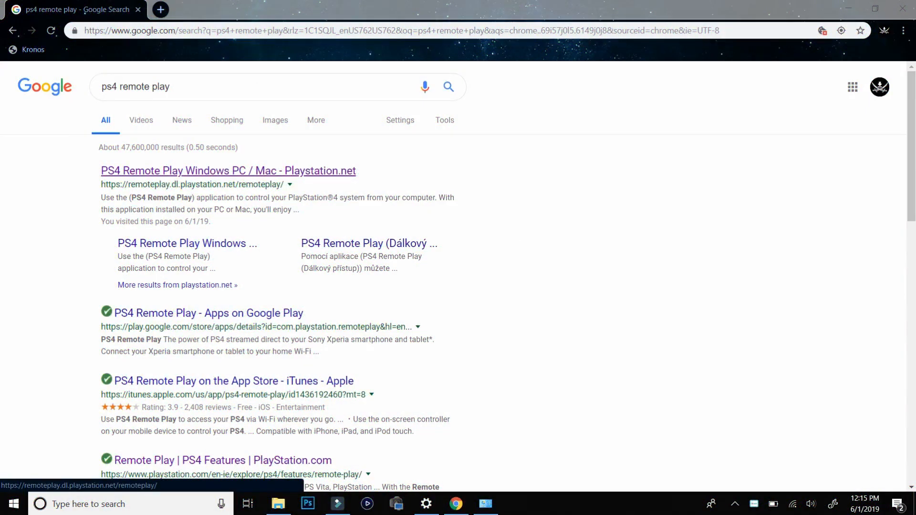
Download the Windows PC installer from Sony's playstation.net Remote Play page.
{"action": "left_click", "coordinate": [227, 171]}
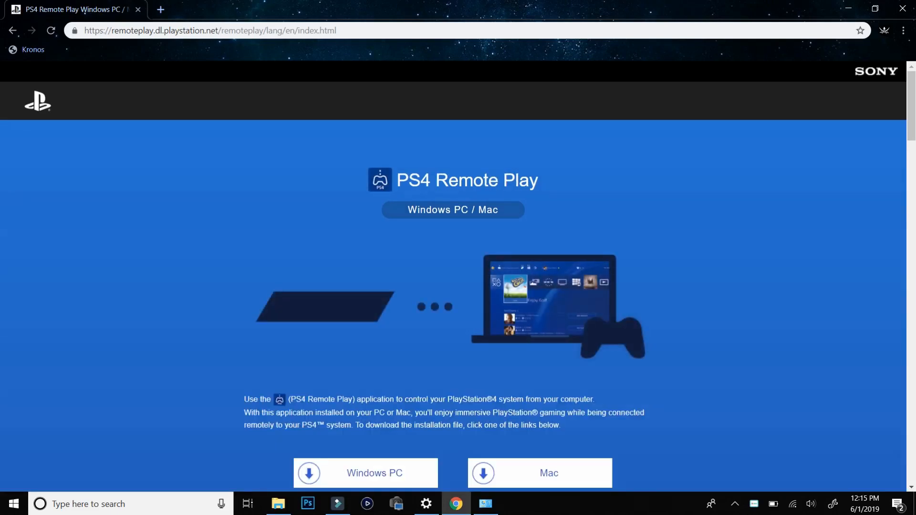
{"action": "scroll", "scroll_direction": "down", "scroll_amount": 3}
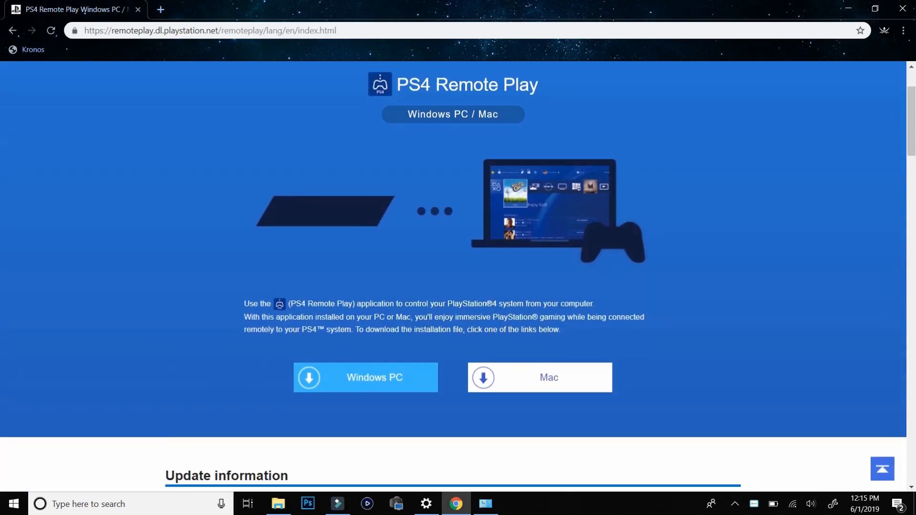
{"action": "left_click", "coordinate": [365, 378]}
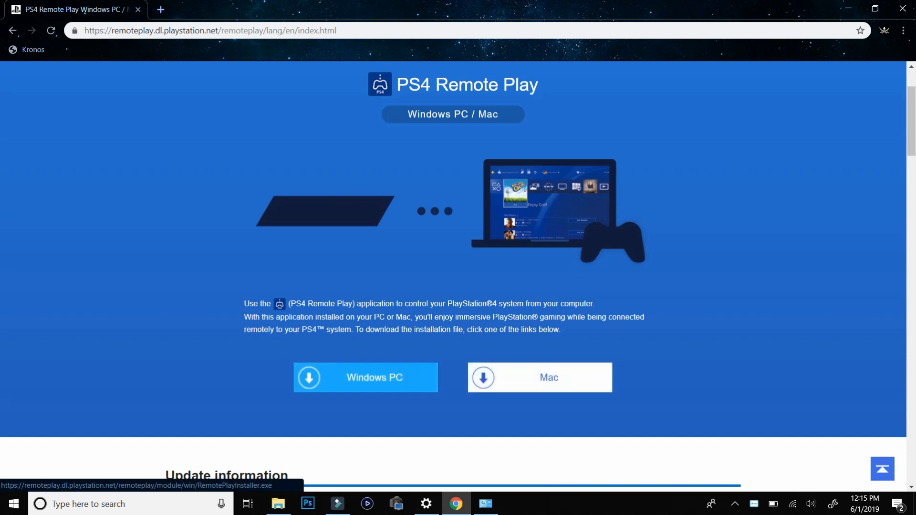
{"action": "left_click", "coordinate": [366, 378]}
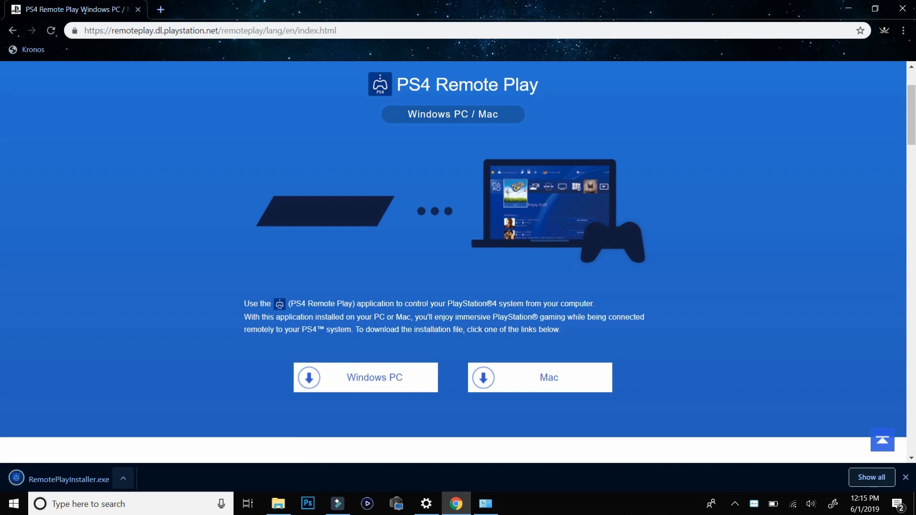
Run RemotePlayInstaller from the Downloads folder to reach the setup language prompt.
{"action": "left_click", "coordinate": [278, 504]}
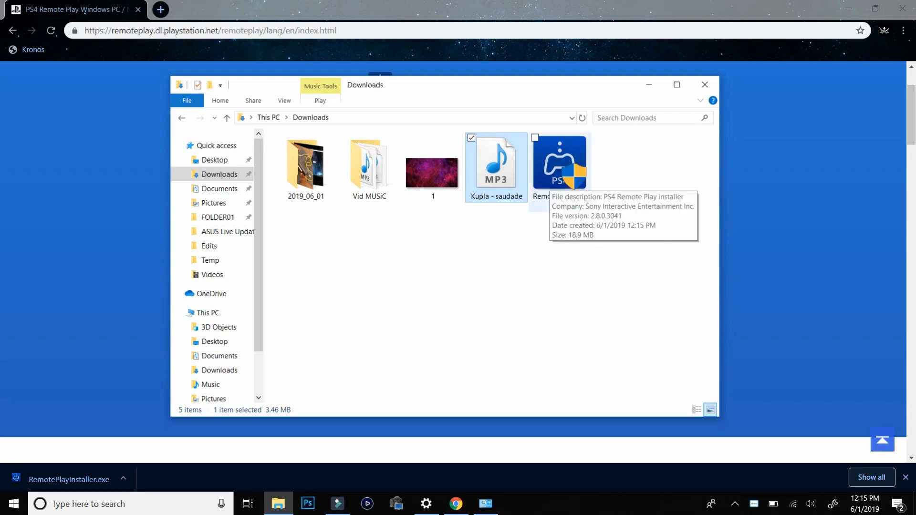
{"action": "left_click", "coordinate": [559, 162]}
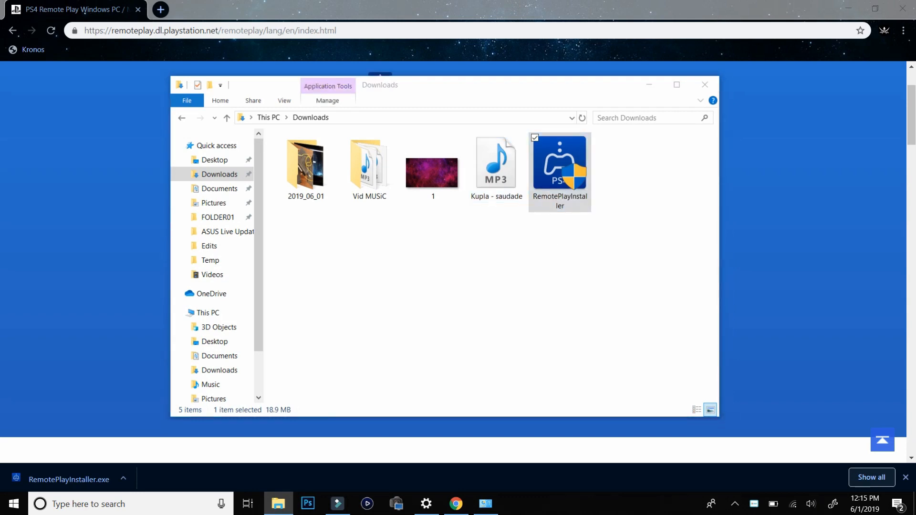
{"action": "double_click", "coordinate": [559, 163]}
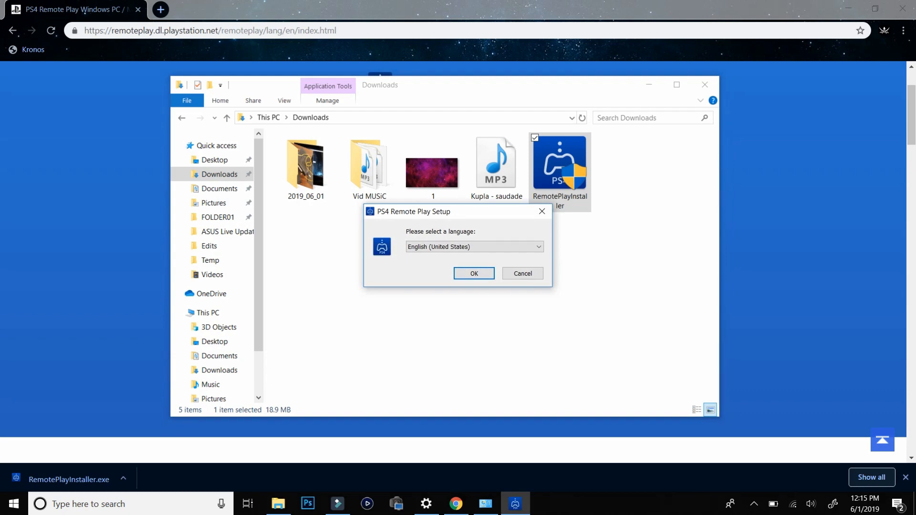
Install in English to the default C:\Program Files (x86)\Sony\PS4 Remote Play\ folder and finish the wizard.
{"action": "left_click", "coordinate": [474, 274]}
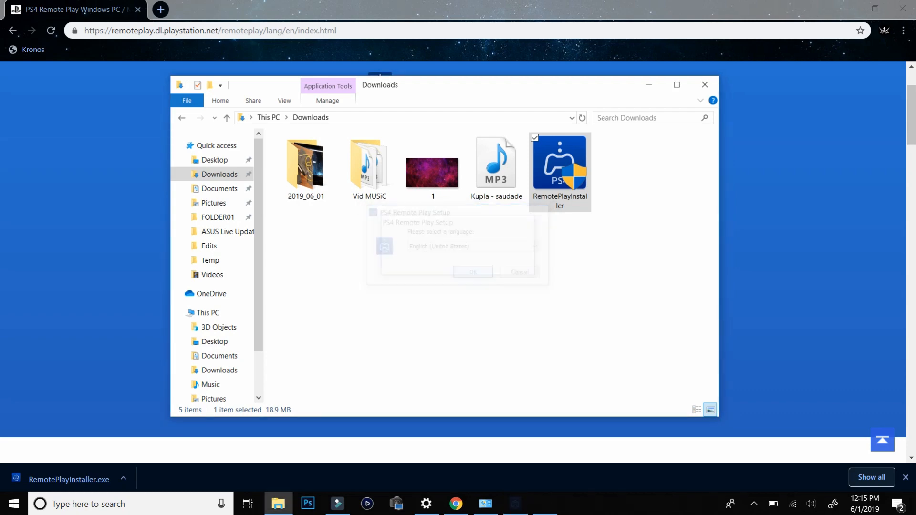
{"action": "left_click", "coordinate": [472, 273]}
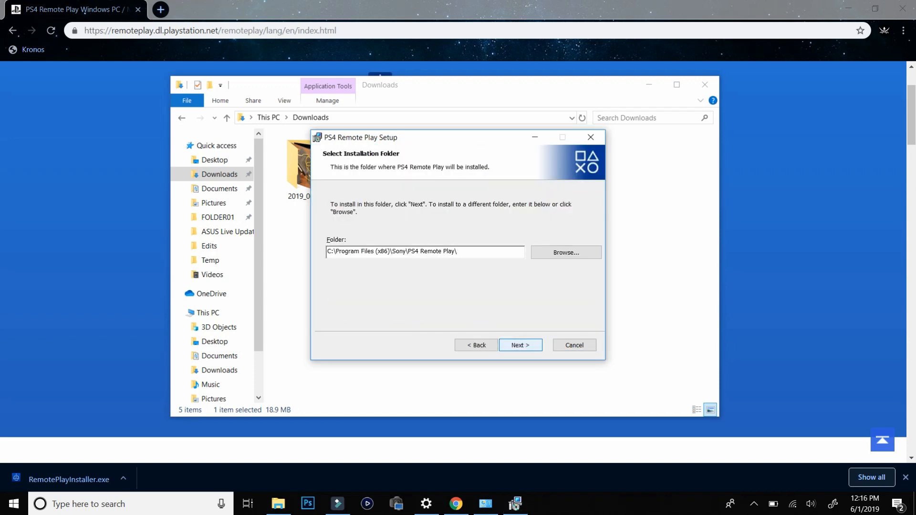
{"action": "left_click", "coordinate": [519, 345]}
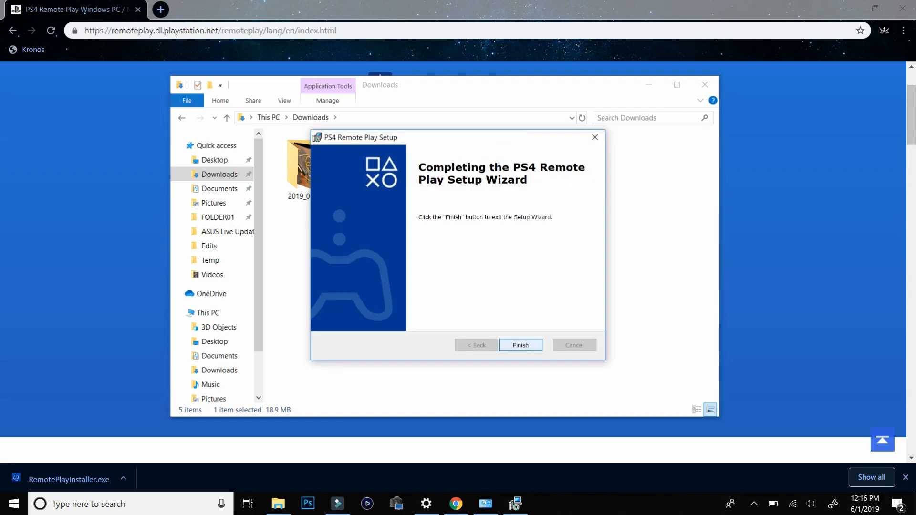
{"action": "left_click", "coordinate": [519, 344]}
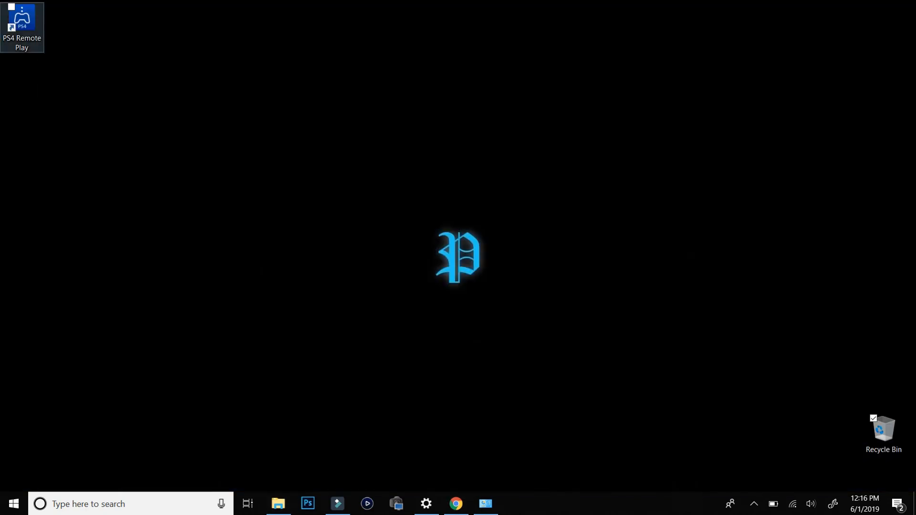
Launch PS4 Remote Play from its desktop shortcut and start searching for a PS4.
{"action": "double_click", "coordinate": [22, 19]}
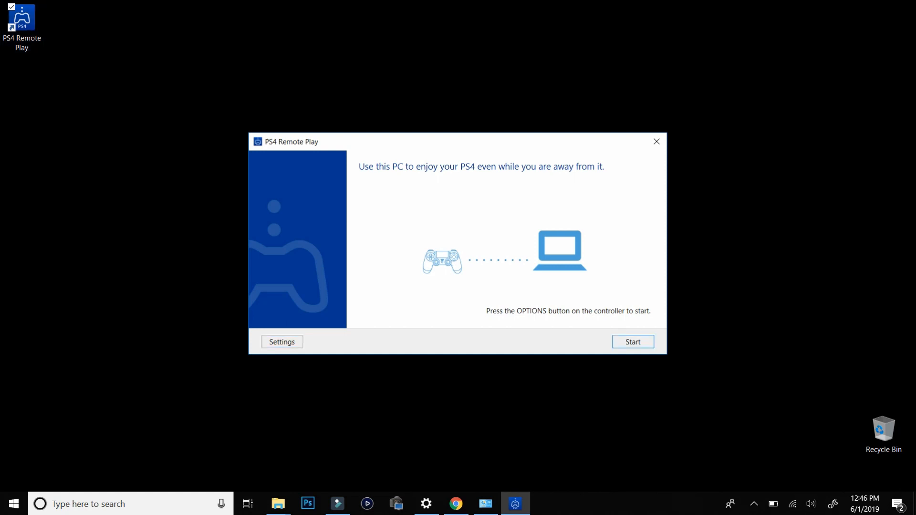
{"action": "left_click", "coordinate": [632, 342]}
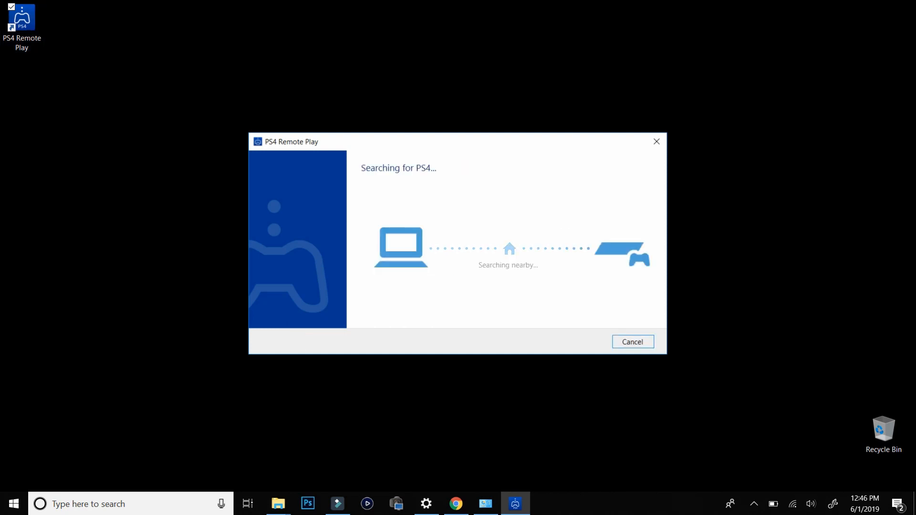